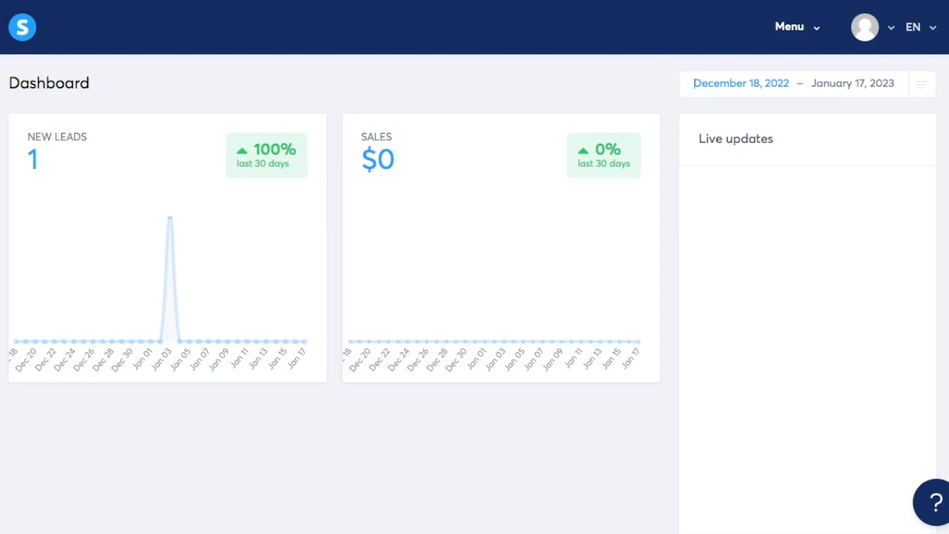
# Expand the top-bar Menu dropdown to show all main navigation sections
pyautogui.click(789, 27)
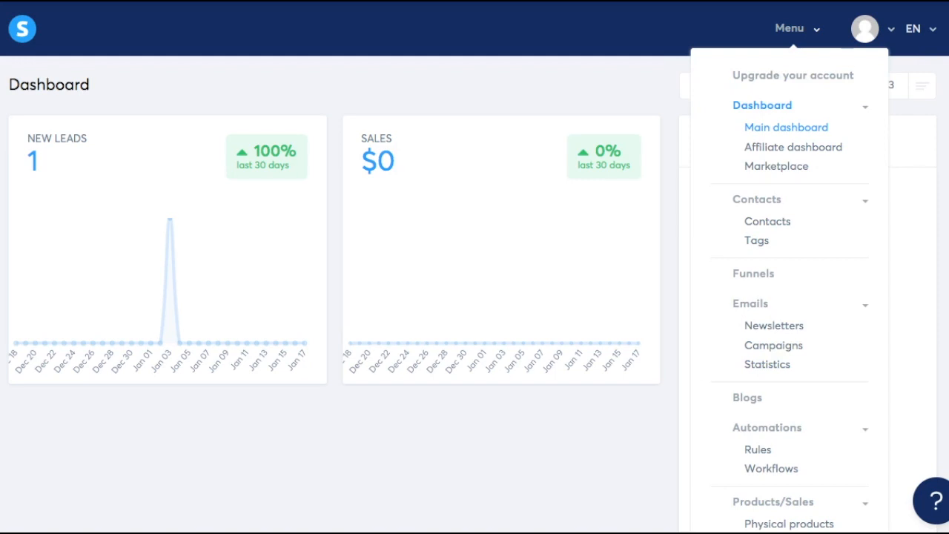
pyautogui.moveTo(777, 157)
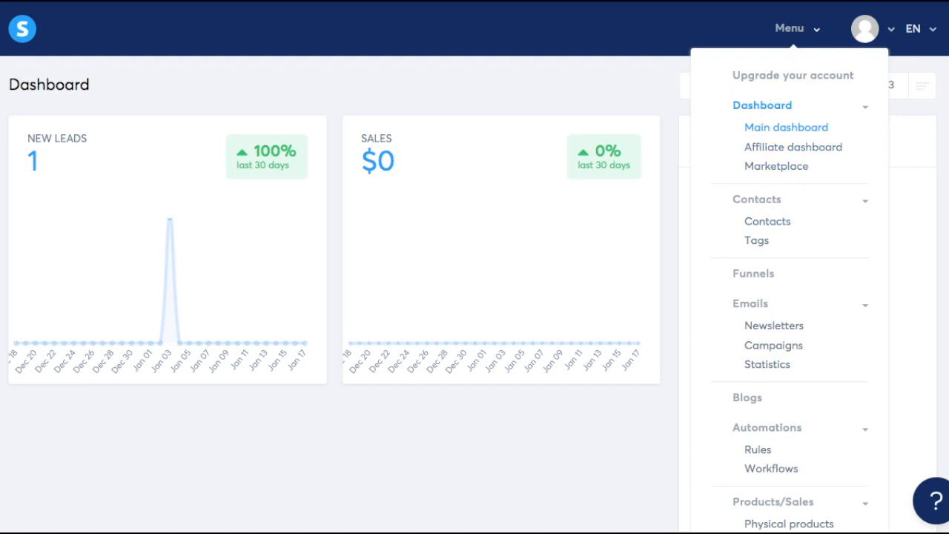
pyautogui.moveTo(764, 208)
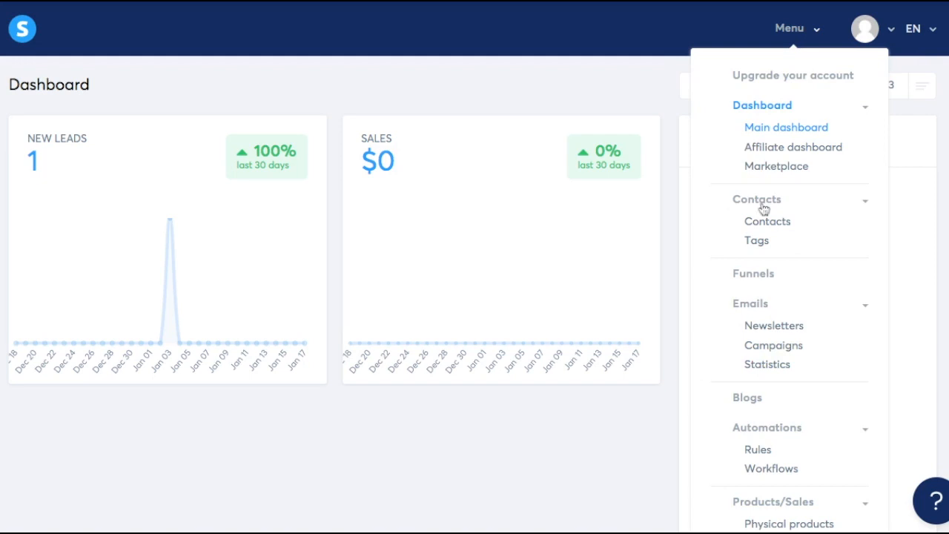
pyautogui.moveTo(904, 4)
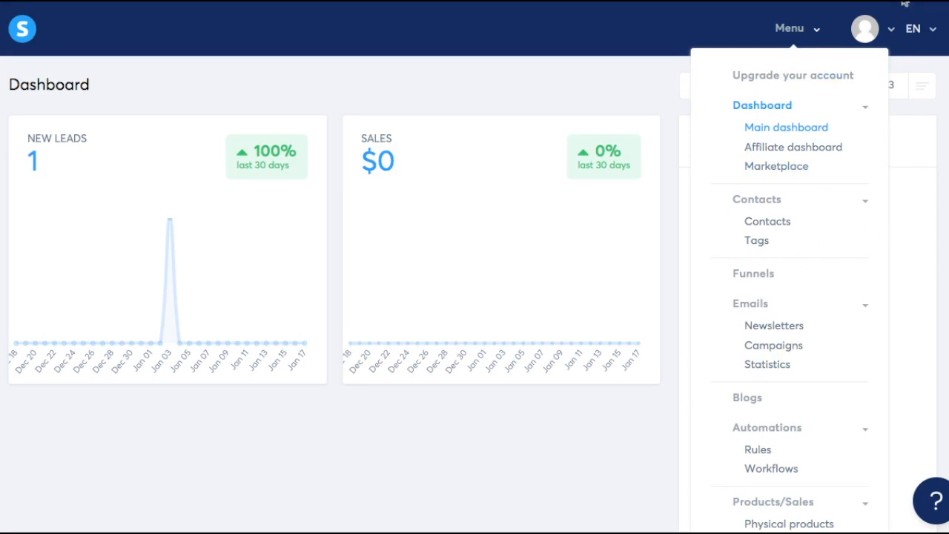
pyautogui.moveTo(785, 125)
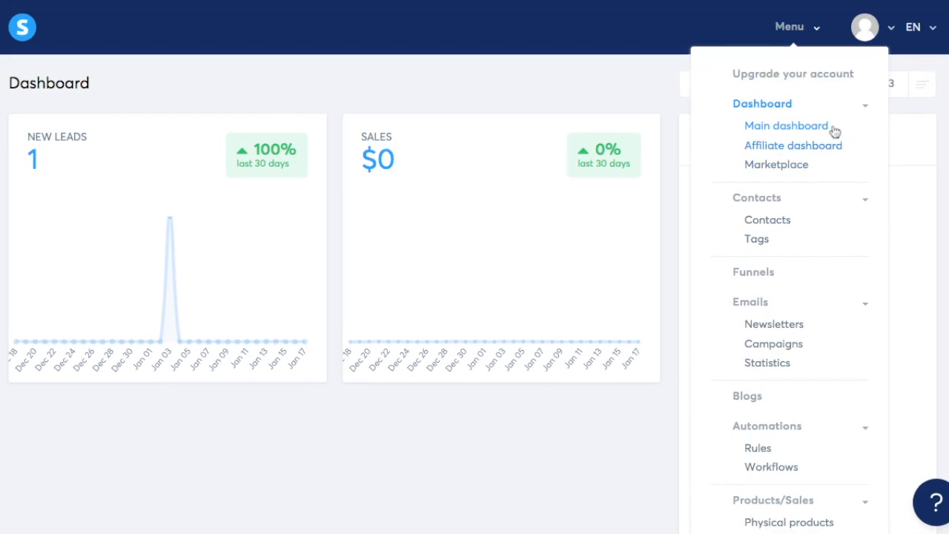
pyautogui.moveTo(830, 217)
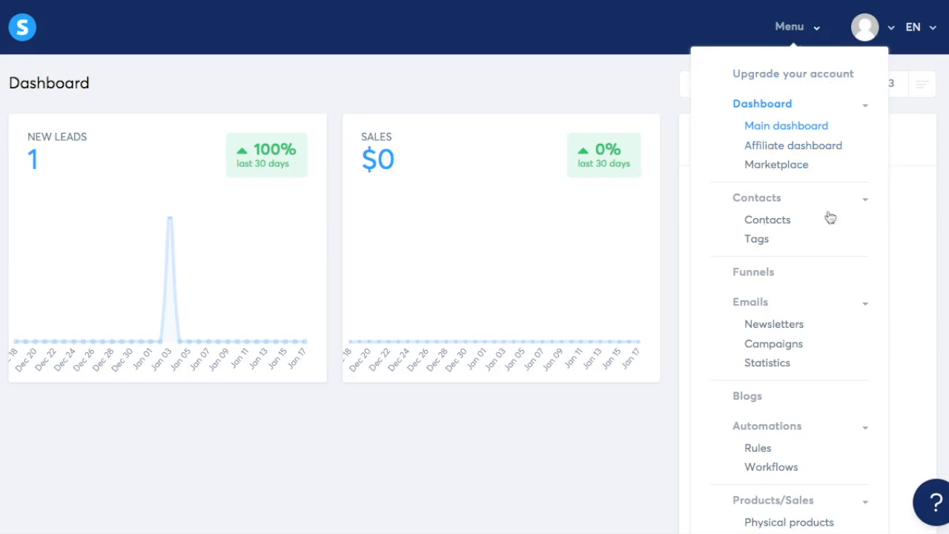
pyautogui.moveTo(779, 187)
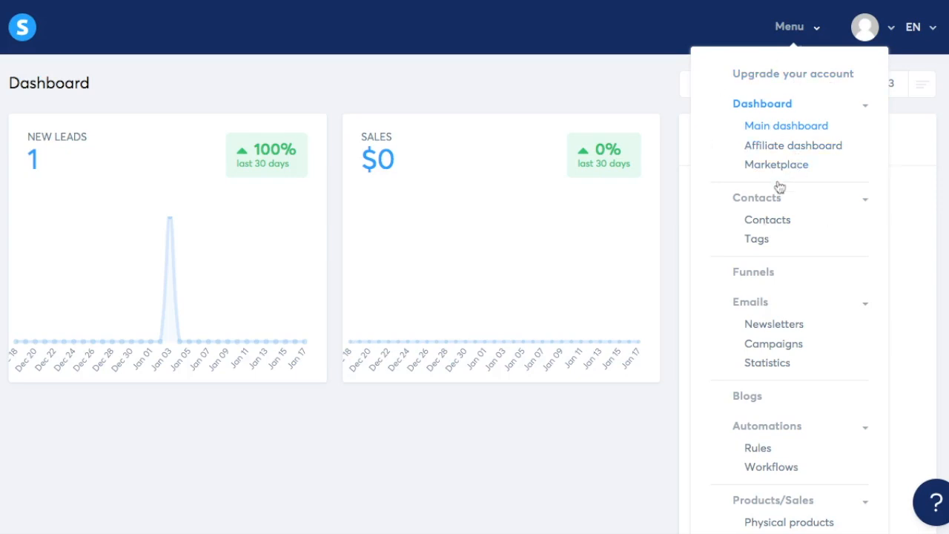
pyautogui.moveTo(786, 124)
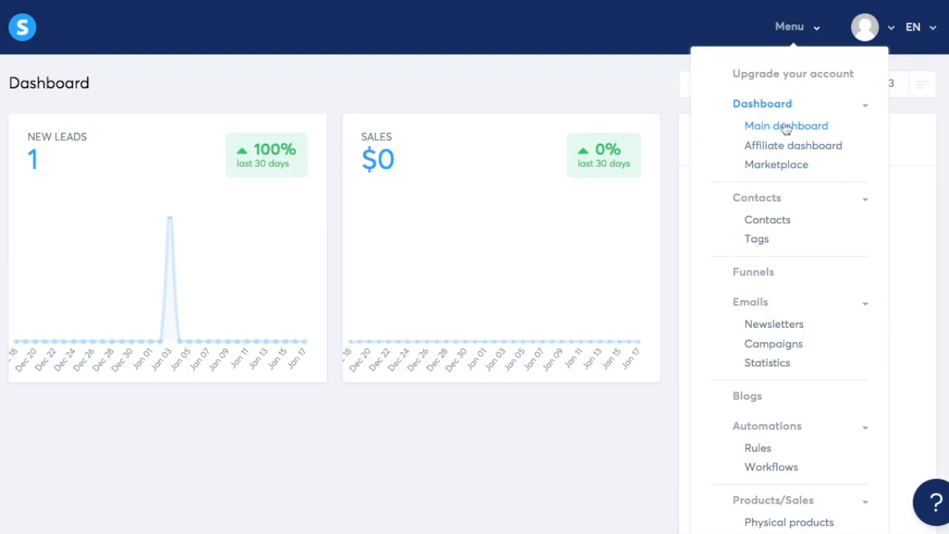
pyautogui.moveTo(802, 187)
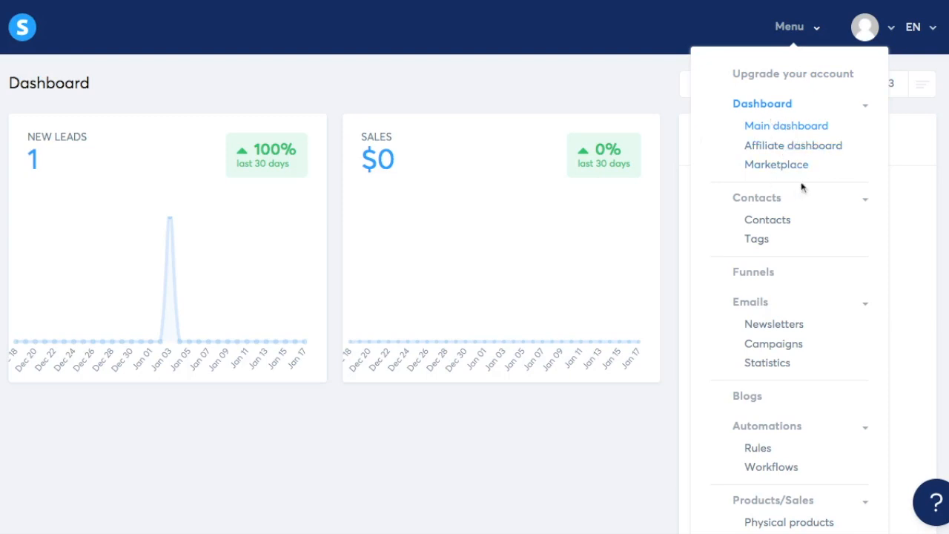
pyautogui.moveTo(808, 178)
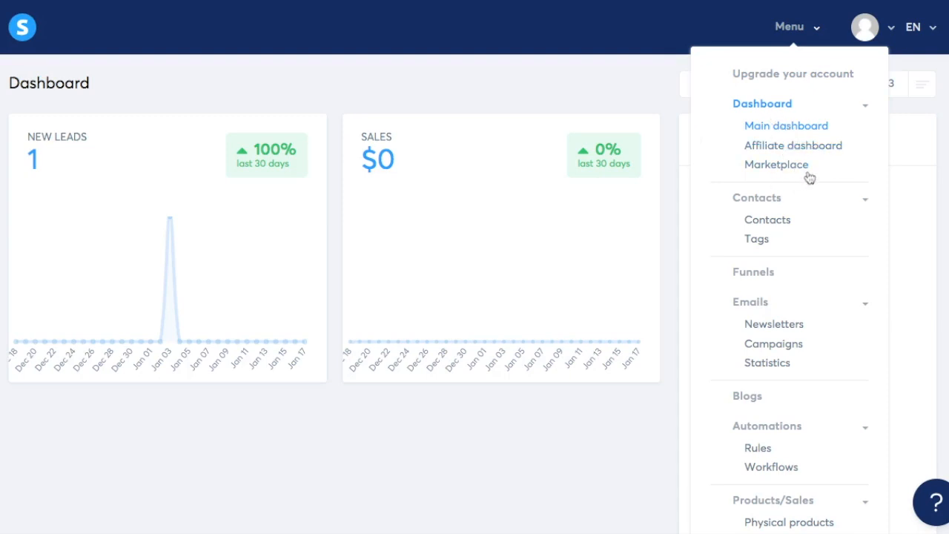
pyautogui.moveTo(806, 227)
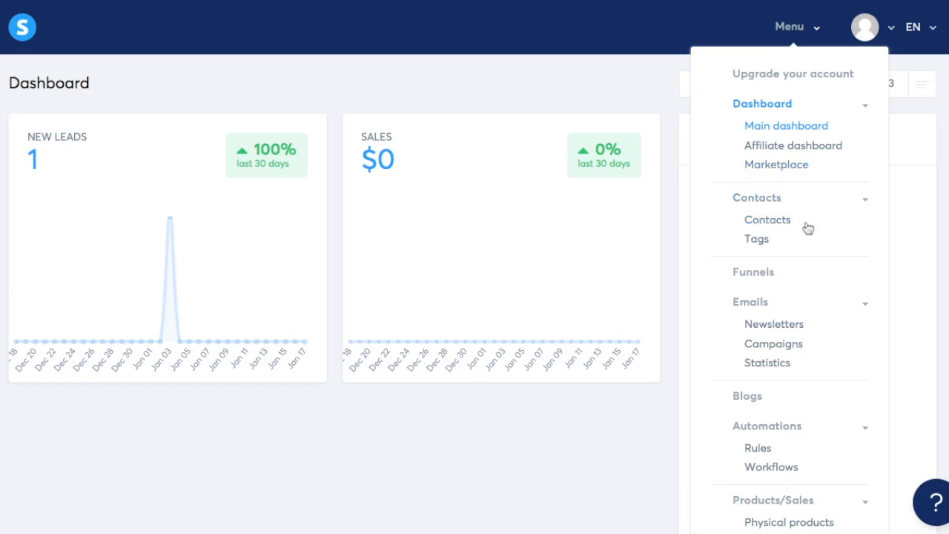
pyautogui.moveTo(753, 272)
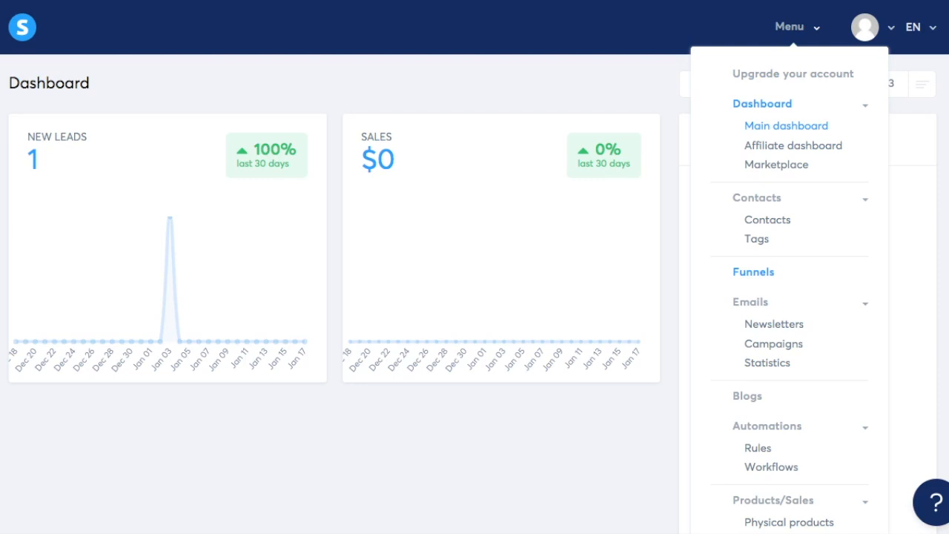
# Scroll the menu down to the Products/Sales entries such as Courses, Orders and Communities
pyautogui.scroll(-3)
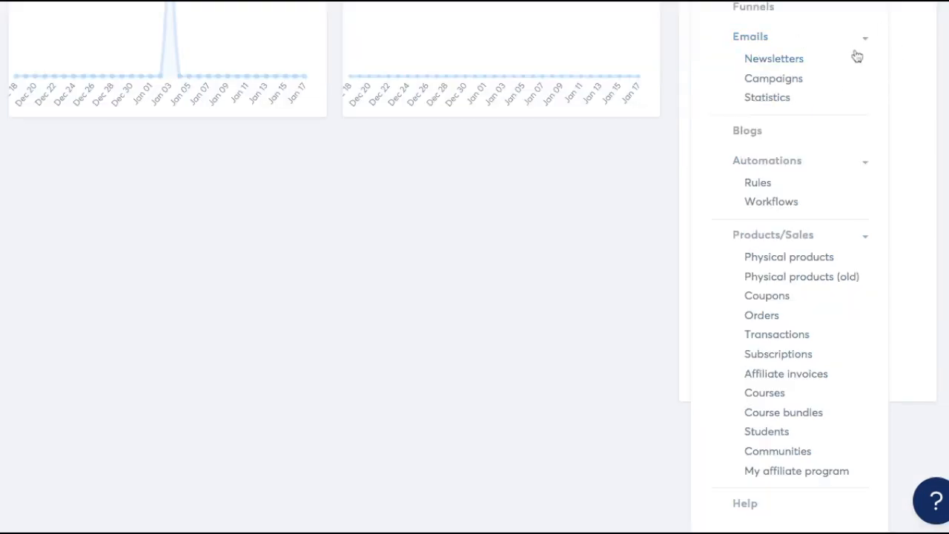
pyautogui.moveTo(815, 80)
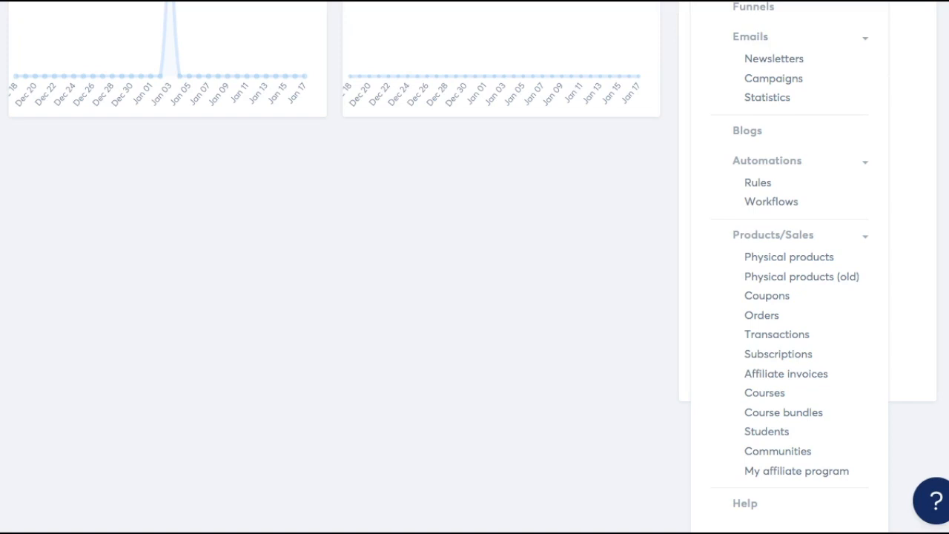
pyautogui.moveTo(774, 77)
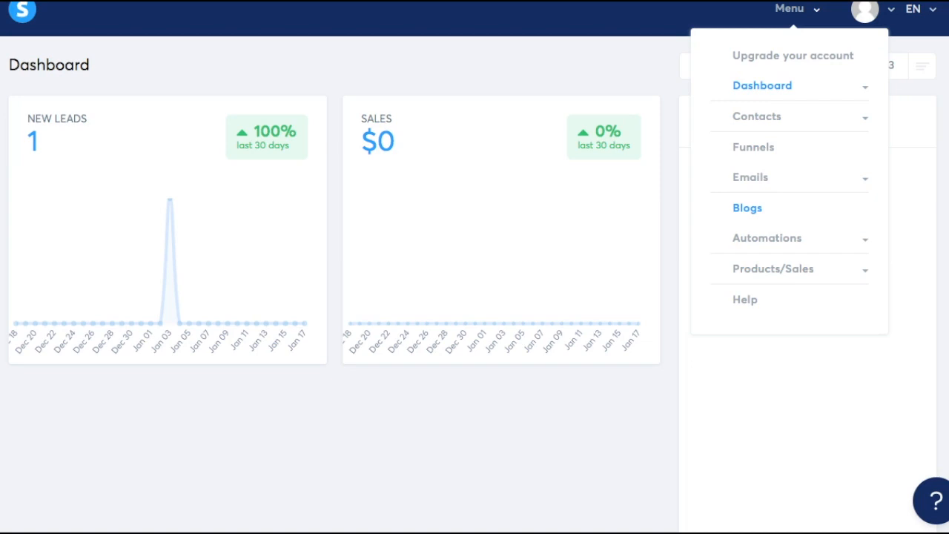
# Expand Automations to show Rules and Workflows, then expand the Products/Sales submenu
pyautogui.click(767, 237)
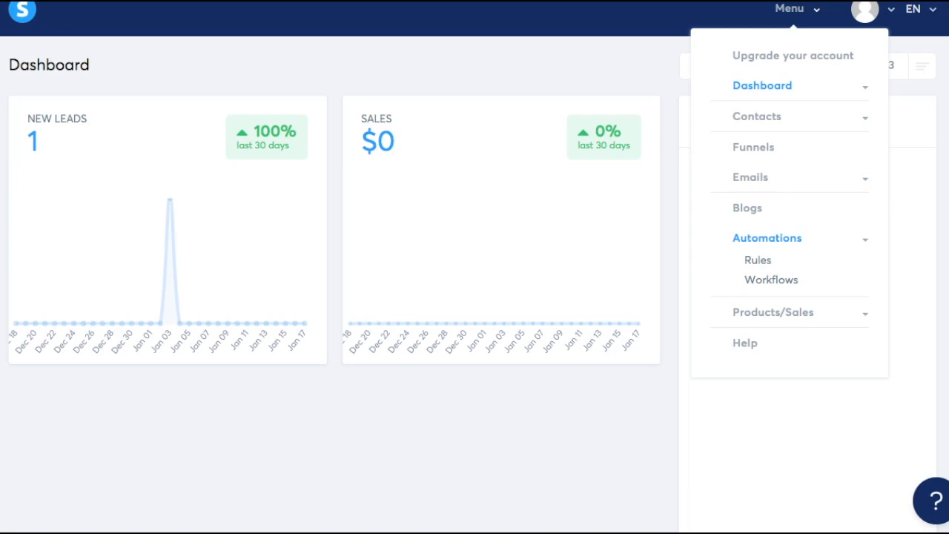
pyautogui.moveTo(809, 275)
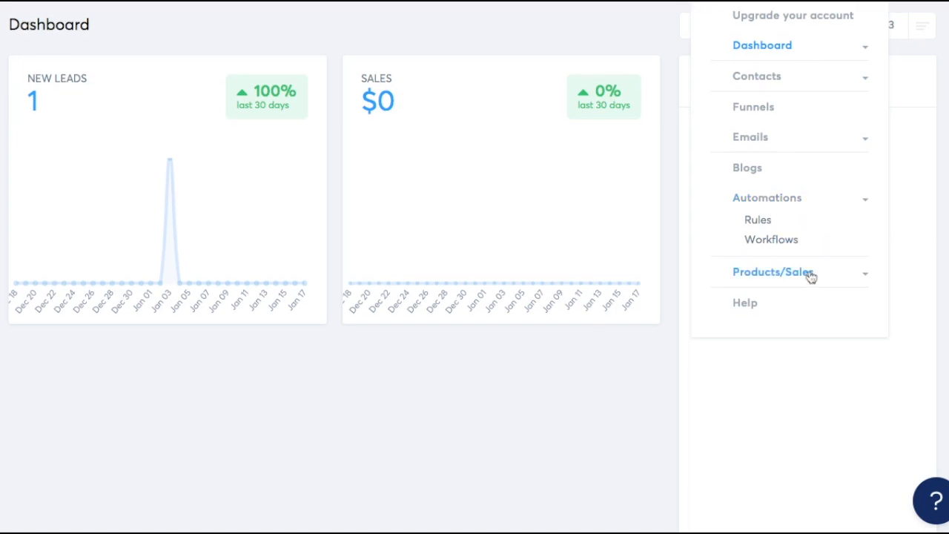
pyautogui.click(774, 271)
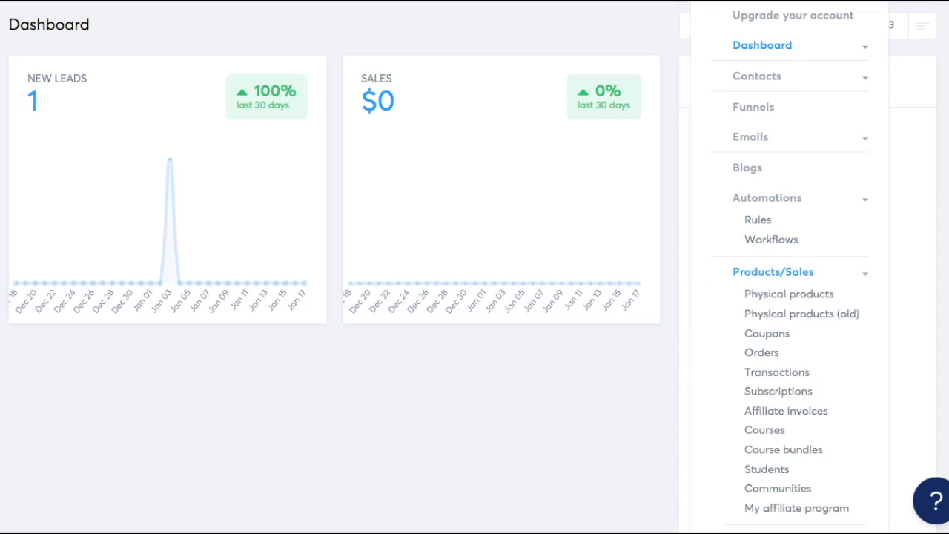
# Review the Products/Sales items, then show the profile avatar's account dropdown with plan, settings, password and logout
pyautogui.scroll(-3)
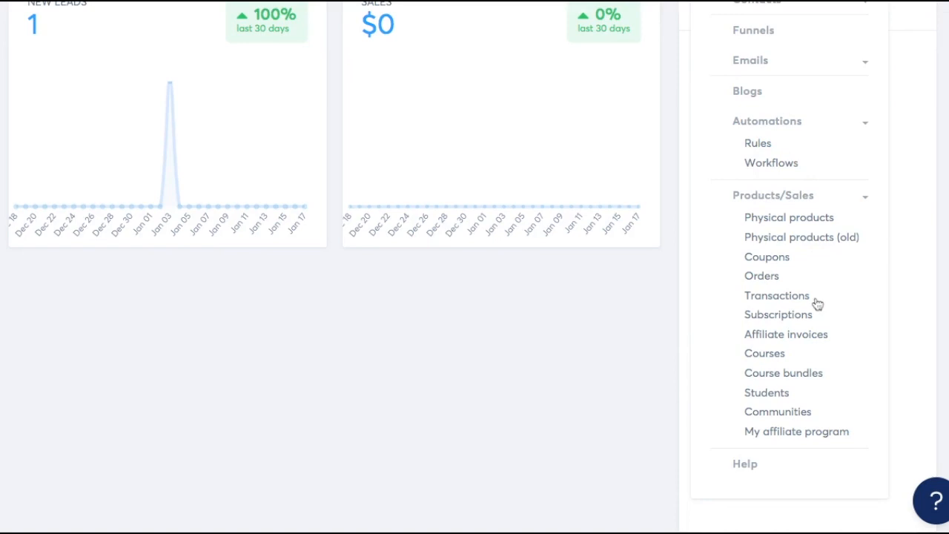
pyautogui.moveTo(812, 267)
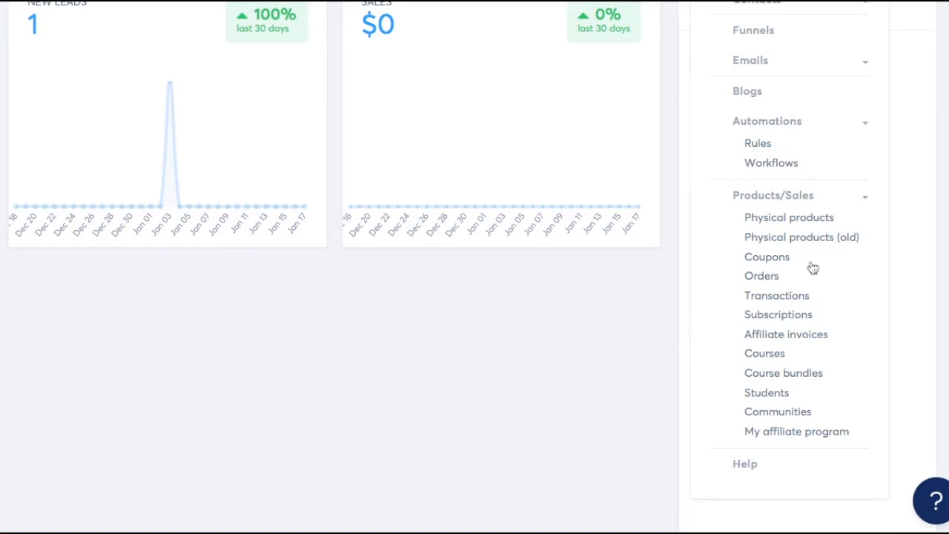
pyautogui.moveTo(812, 267)
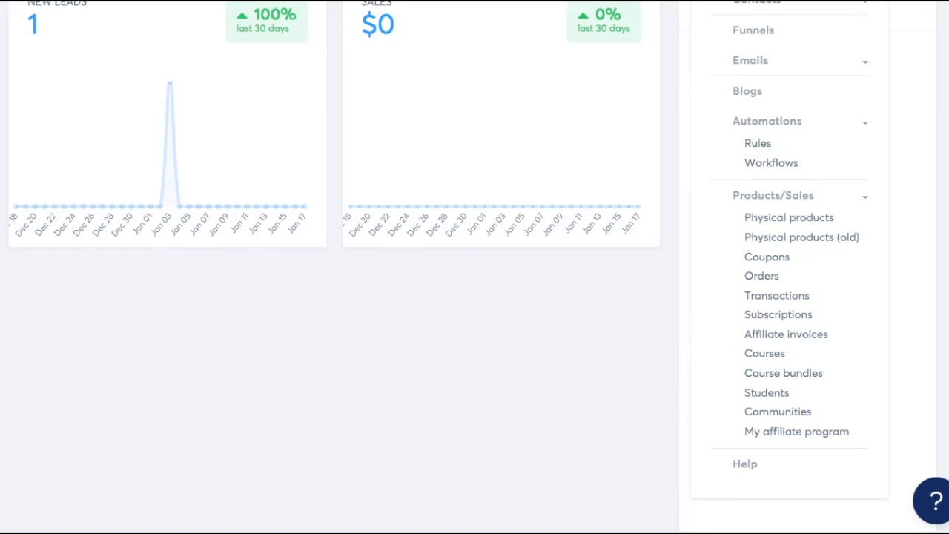
pyautogui.moveTo(836, 327)
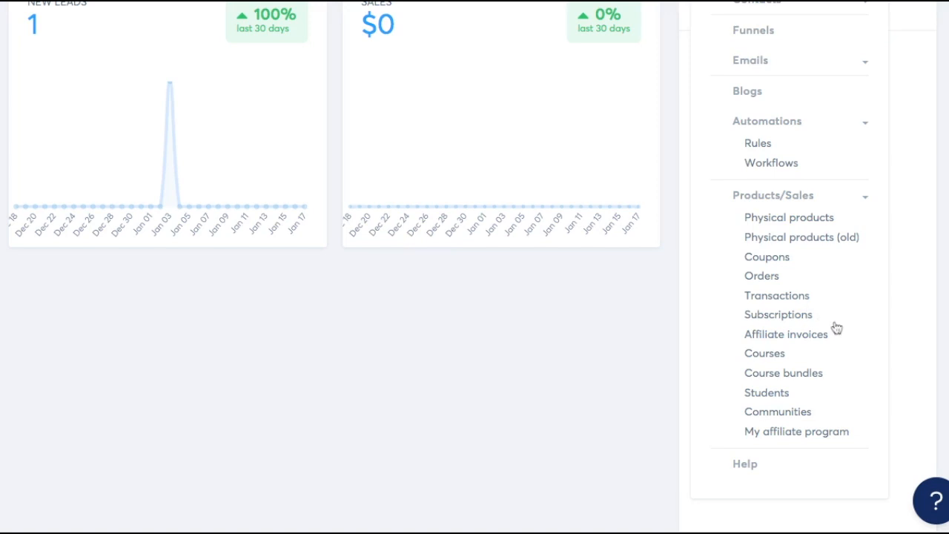
pyautogui.moveTo(831, 335)
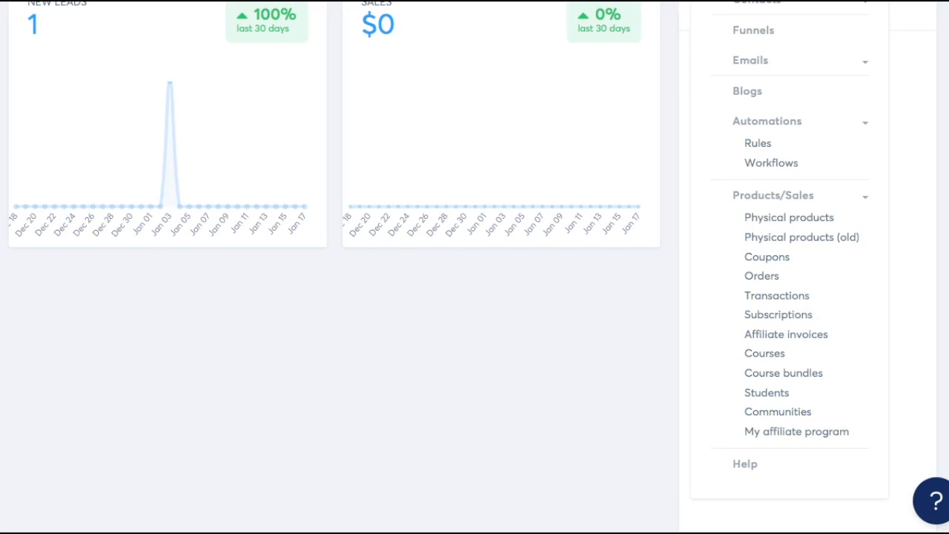
pyautogui.moveTo(791, 356)
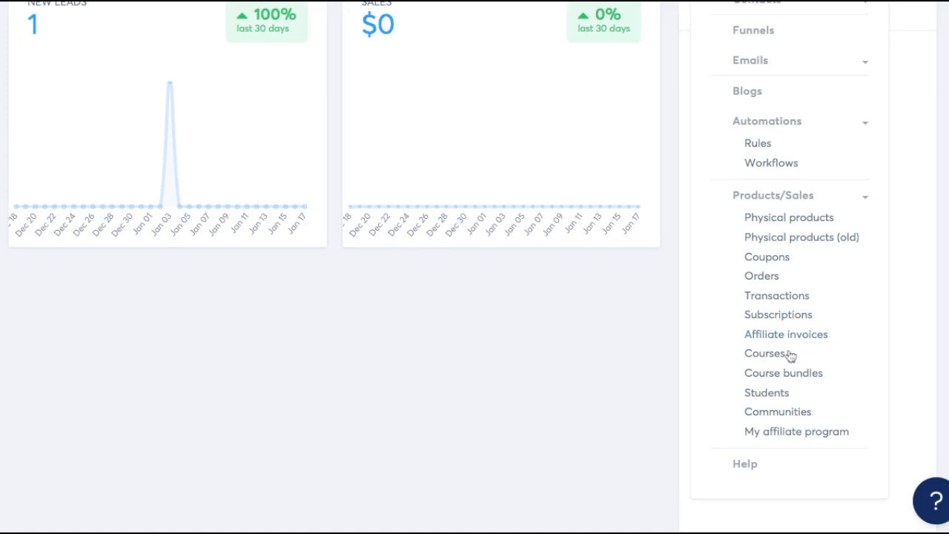
pyautogui.moveTo(815, 382)
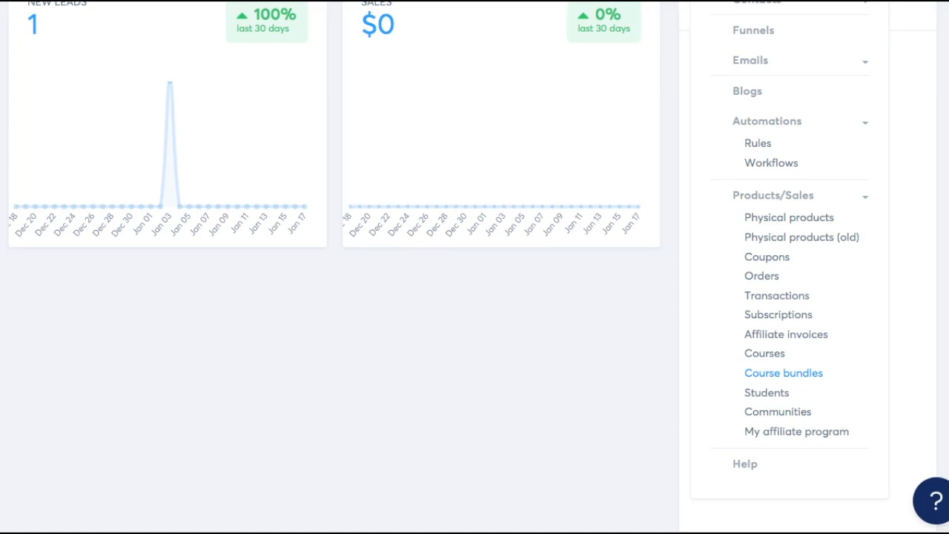
pyautogui.click(864, 28)
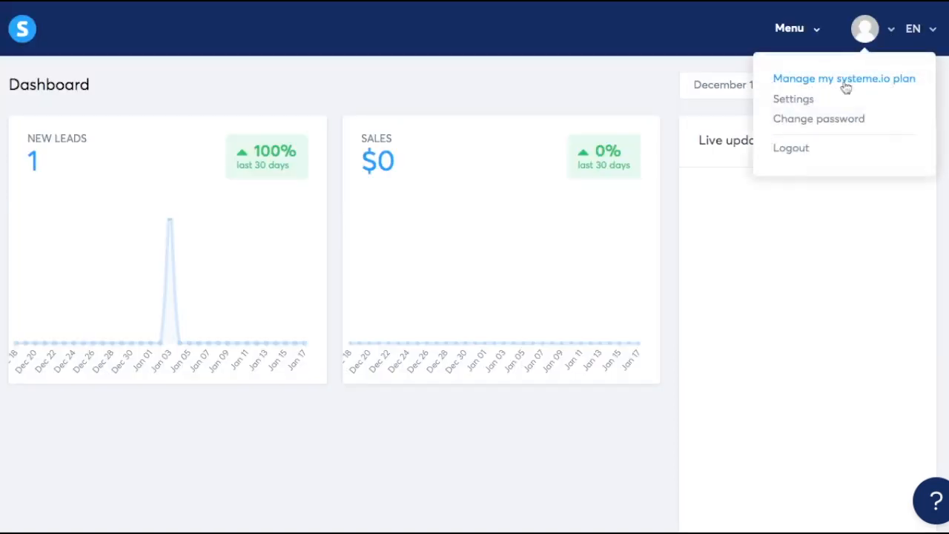
pyautogui.moveTo(792, 98)
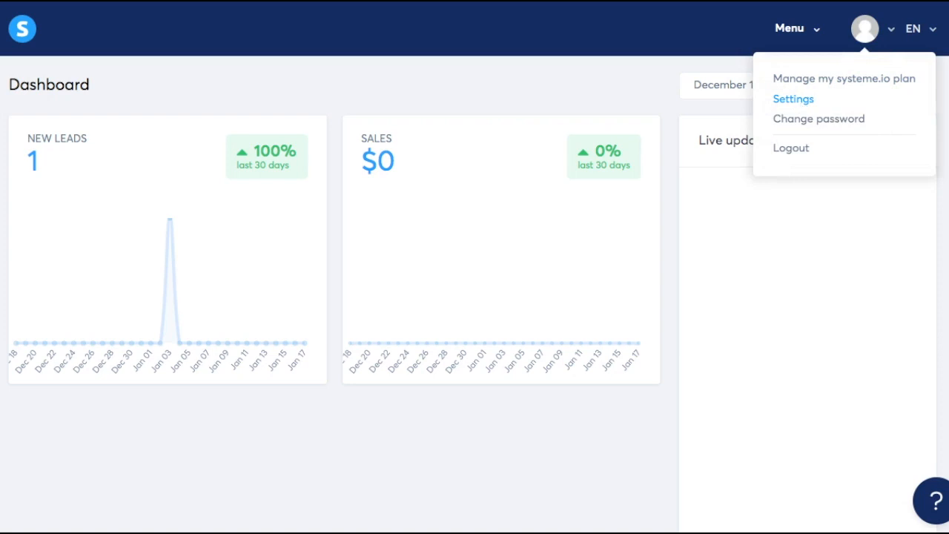